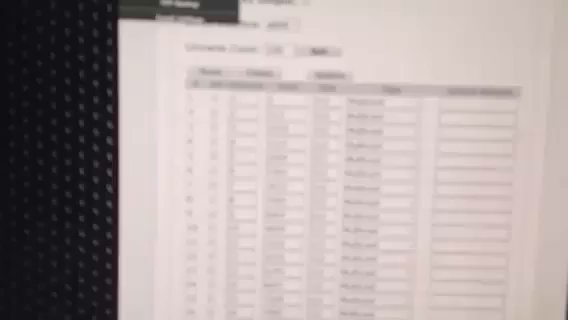
scroll("down", 3)
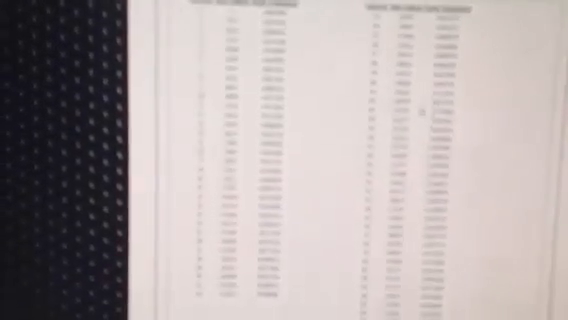